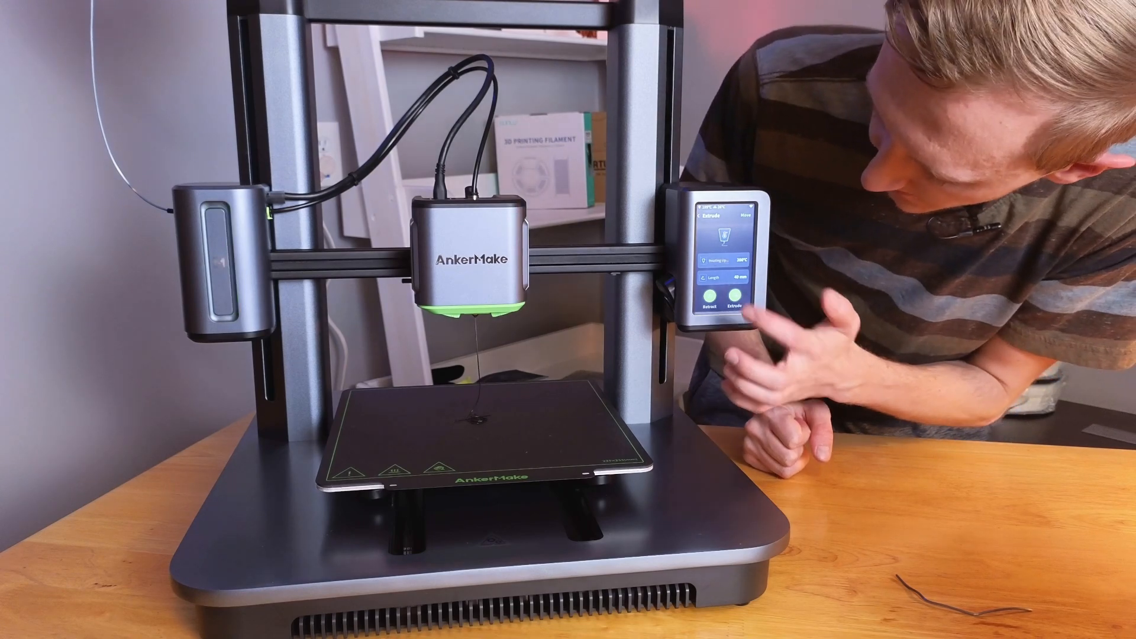
left_click(735, 308)
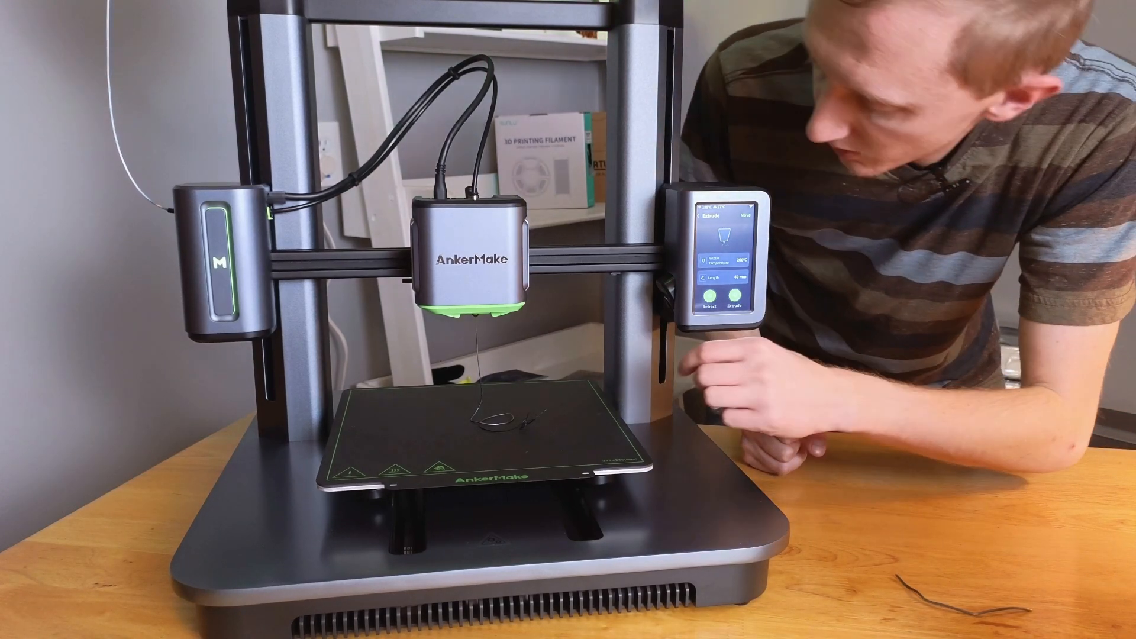
left_click(734, 310)
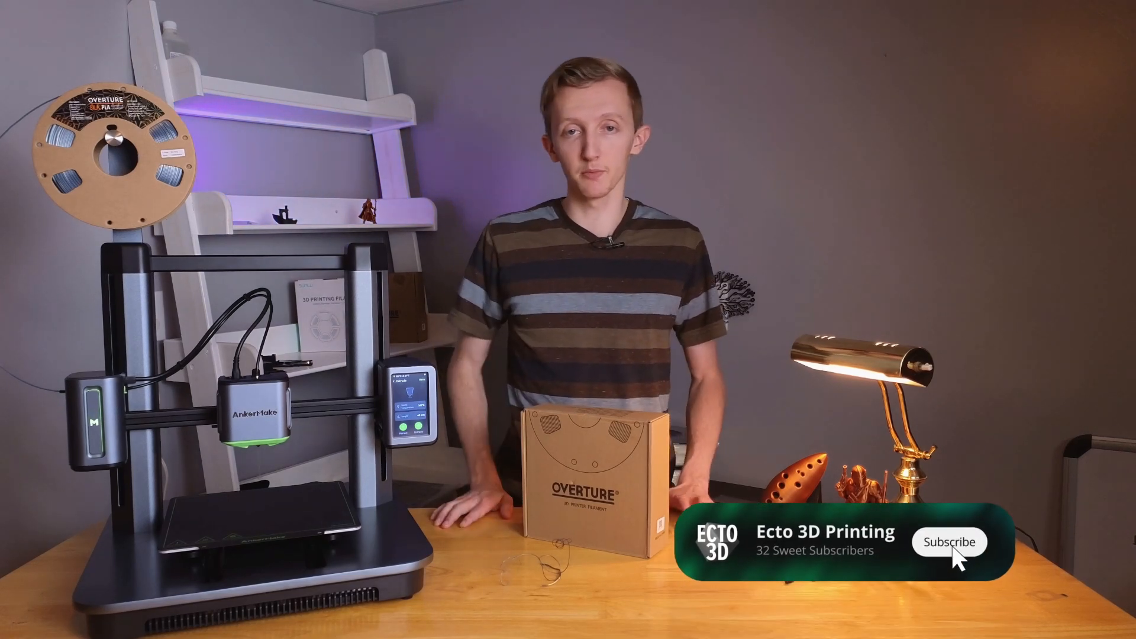
left_click(950, 542)
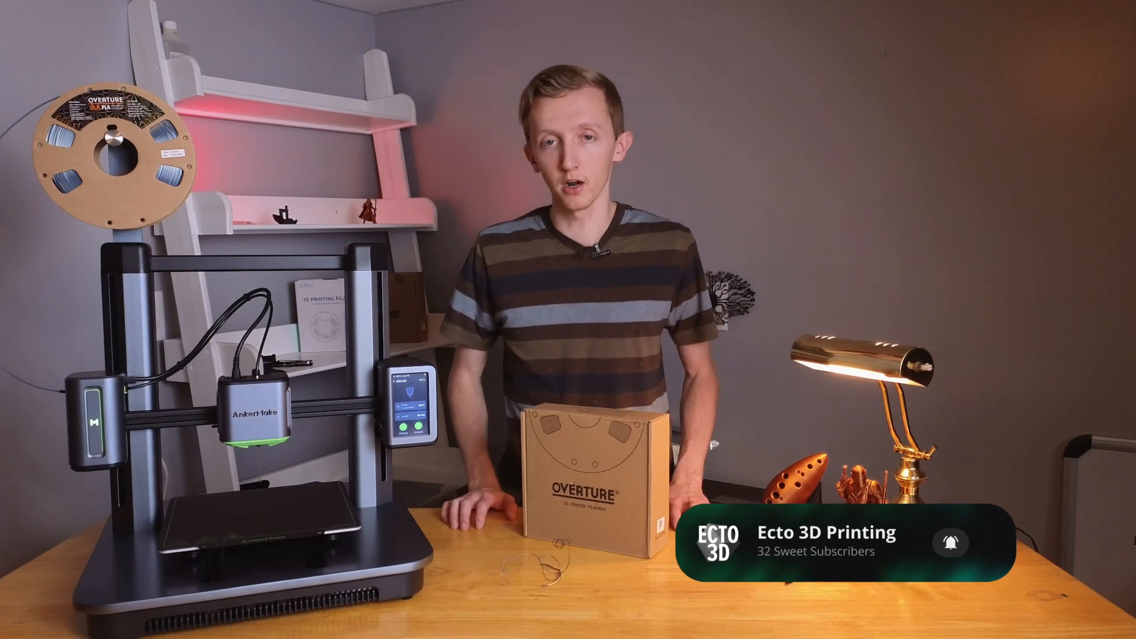